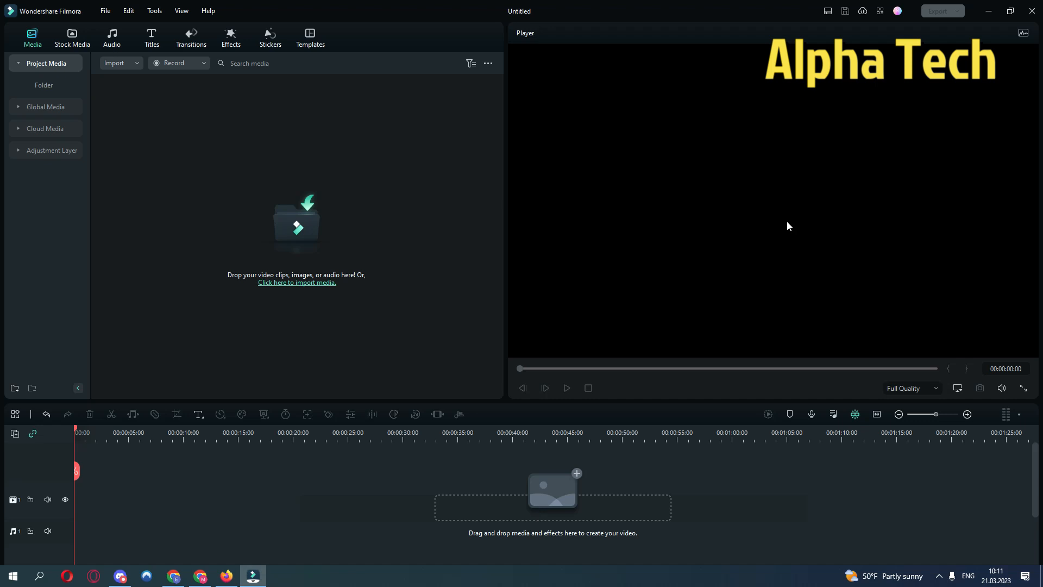
{"action": "mouse_move", "coordinate": [784, 231]}
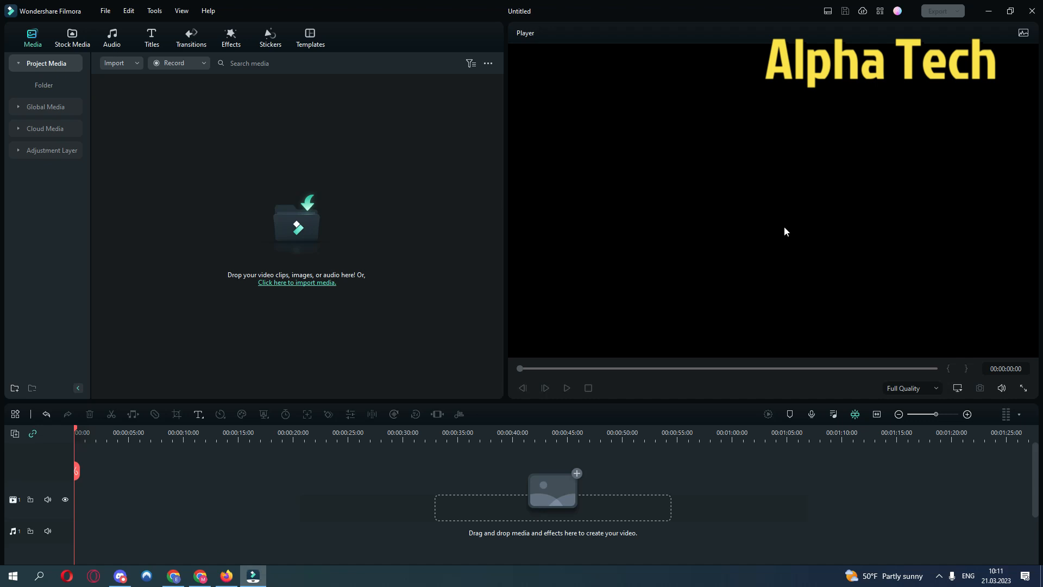
{"action": "mouse_move", "coordinate": [288, 275]}
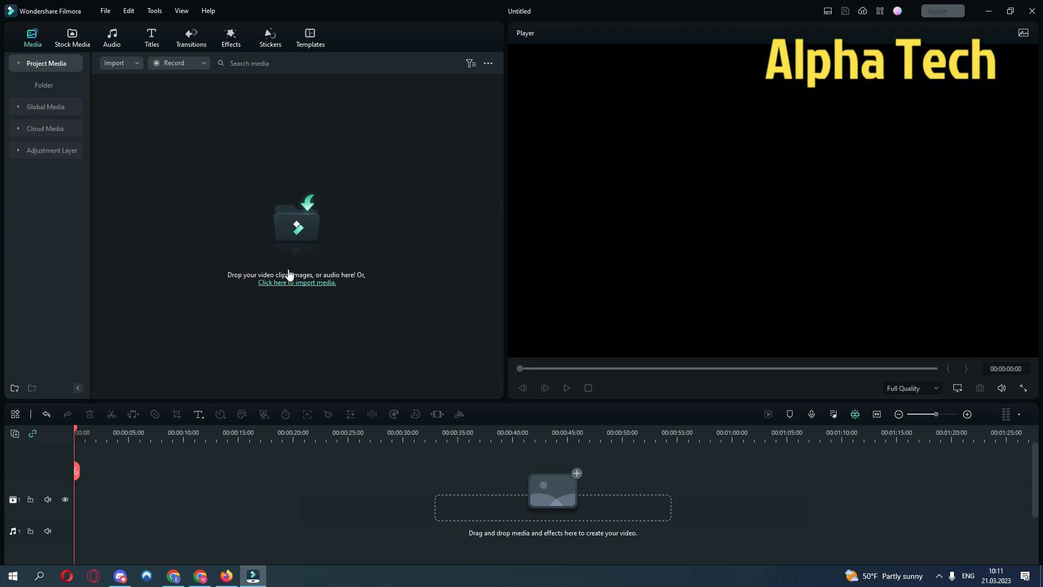
{"action": "mouse_move", "coordinate": [284, 283]}
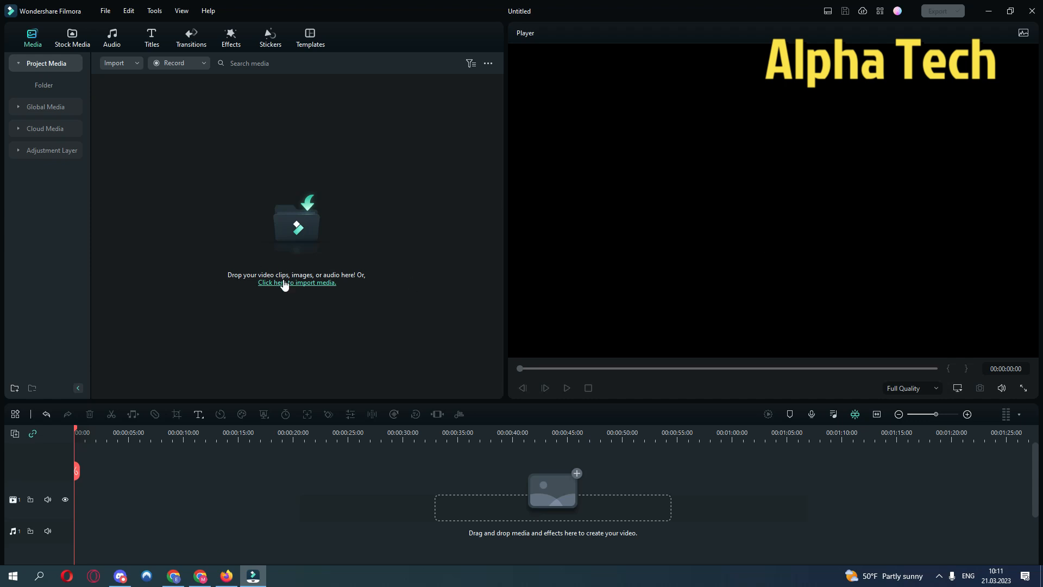
Step: Import the phone recording into Project Media and place it on the video track
{"action": "left_click", "coordinate": [296, 282]}
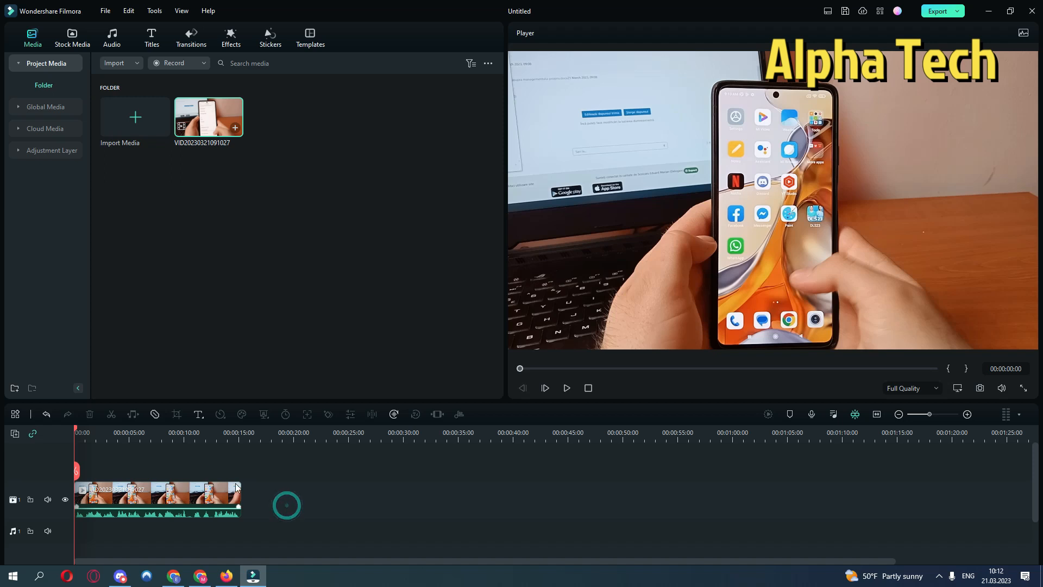
Step: Detach the clip's audio onto its own track, remove the video part, and select the audio clip
{"action": "right_click", "coordinate": [157, 493]}
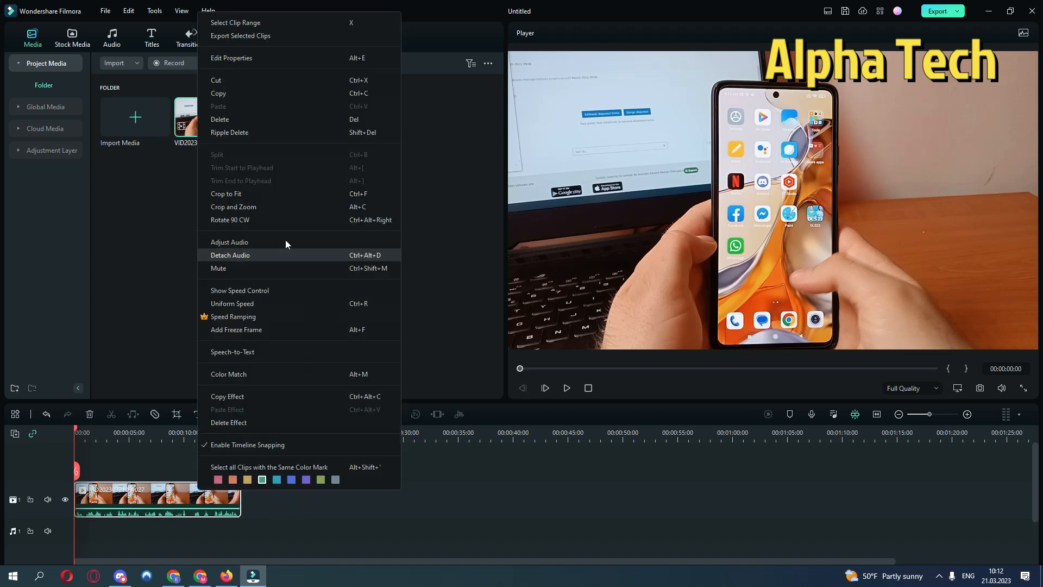
{"action": "left_click", "coordinate": [230, 255]}
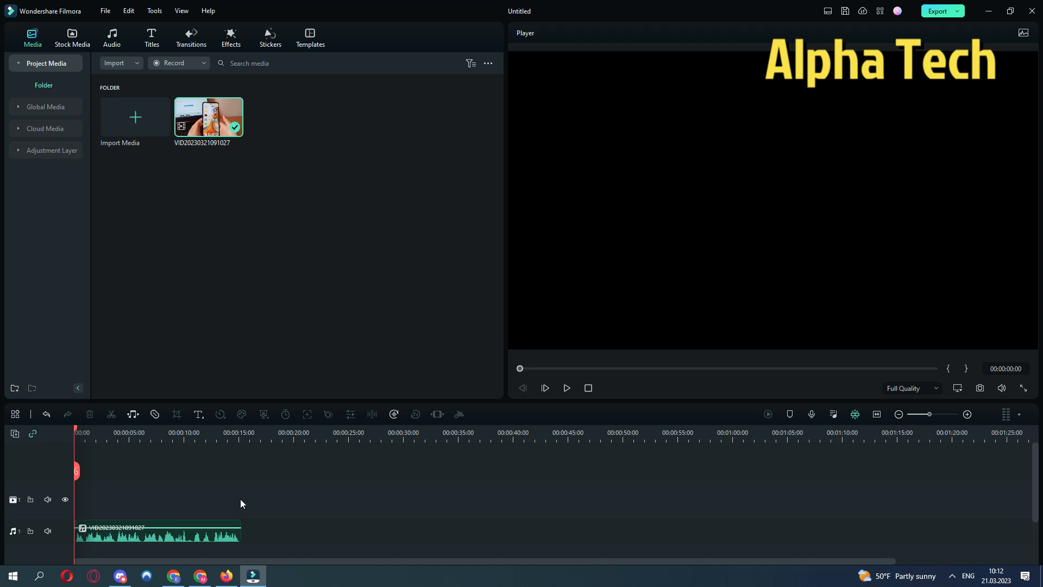
{"action": "left_click", "coordinate": [566, 388]}
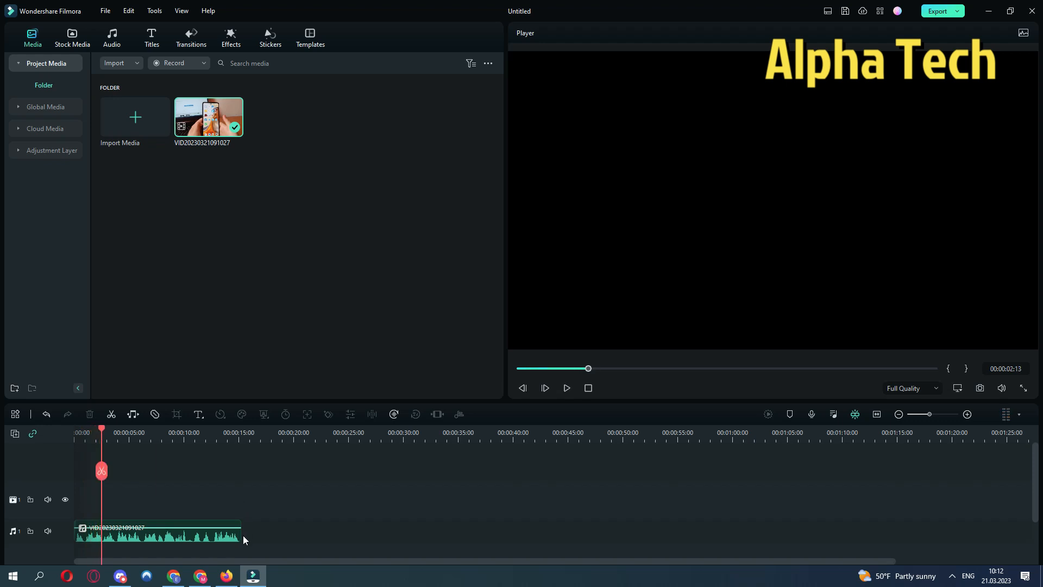
{"action": "left_click", "coordinate": [160, 532]}
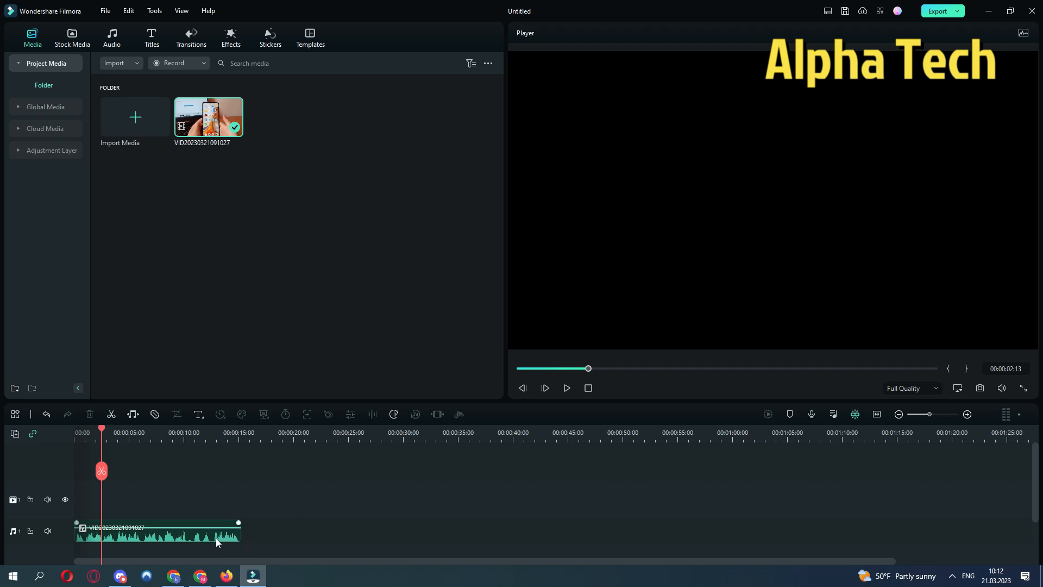
Step: Switch on Normal Denoise for the detached audio clip in the Audio panel
{"action": "double_click", "coordinate": [160, 531]}
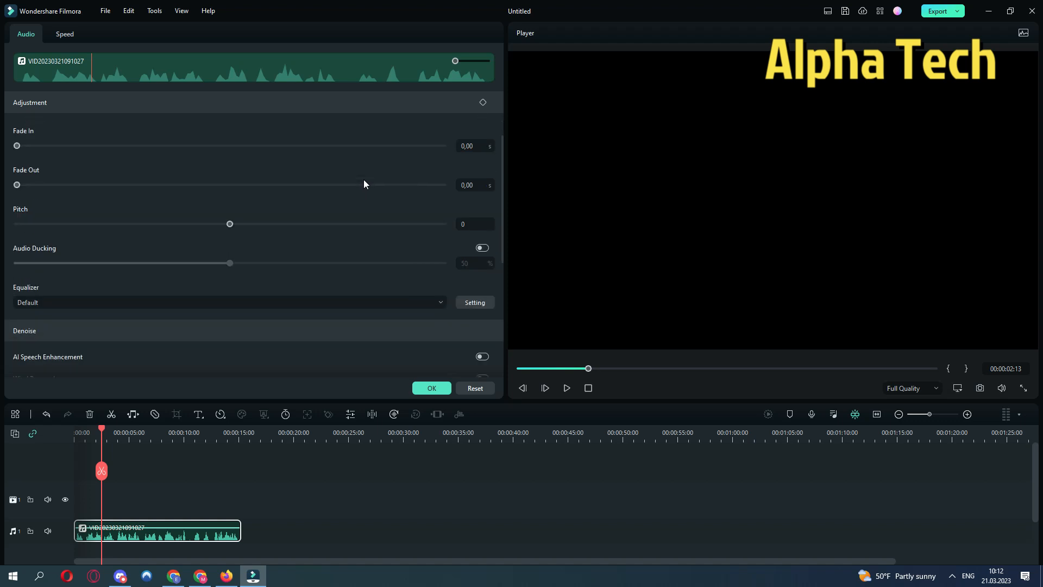
{"action": "scroll", "scroll_direction": "down", "scroll_amount": 3}
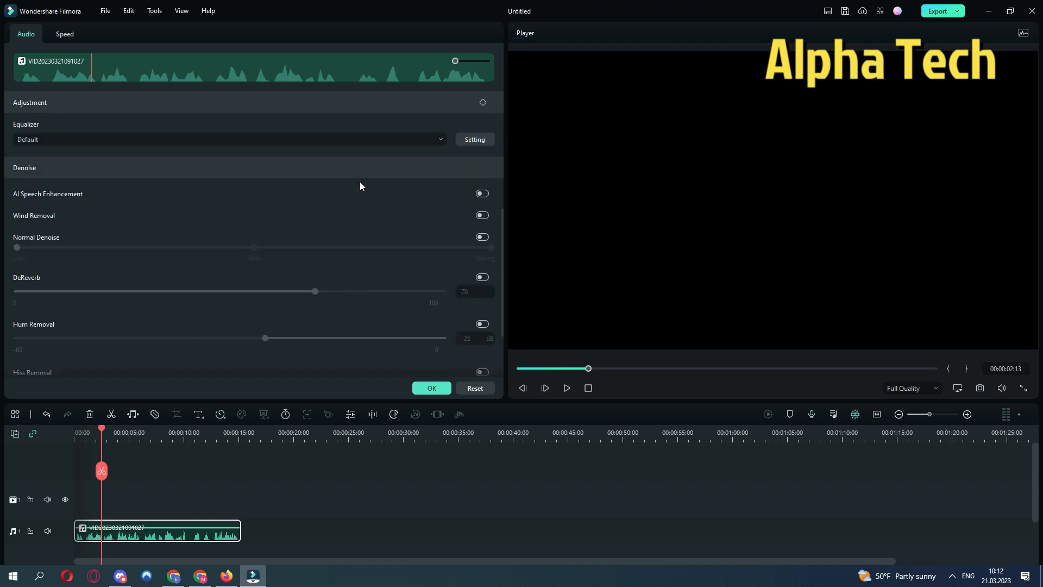
{"action": "left_click", "coordinate": [481, 238]}
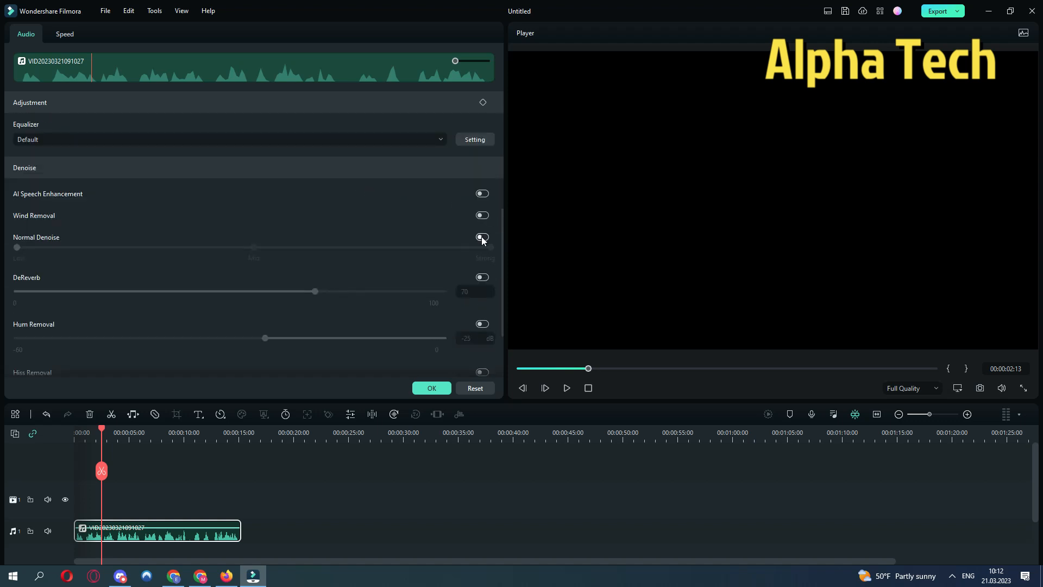
{"action": "left_click", "coordinate": [482, 237]}
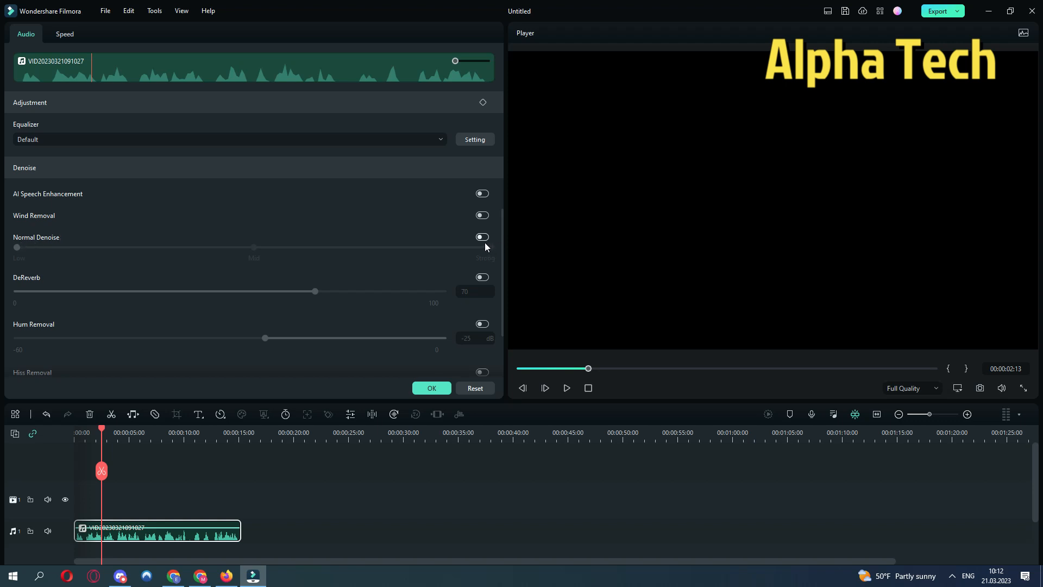
{"action": "left_click", "coordinate": [481, 237]}
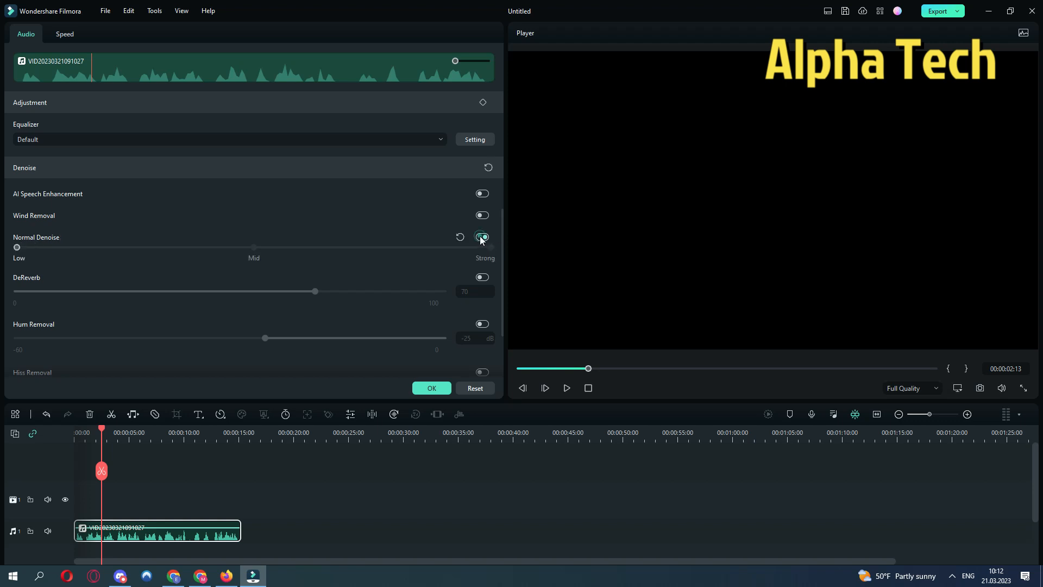
{"action": "left_click", "coordinate": [482, 237]}
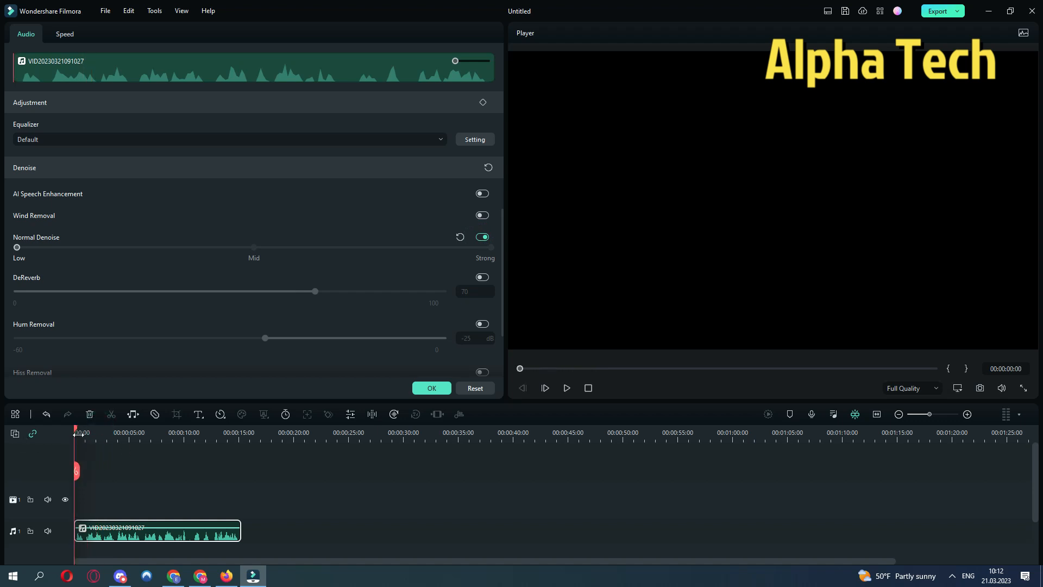
{"action": "left_click", "coordinate": [100, 432]}
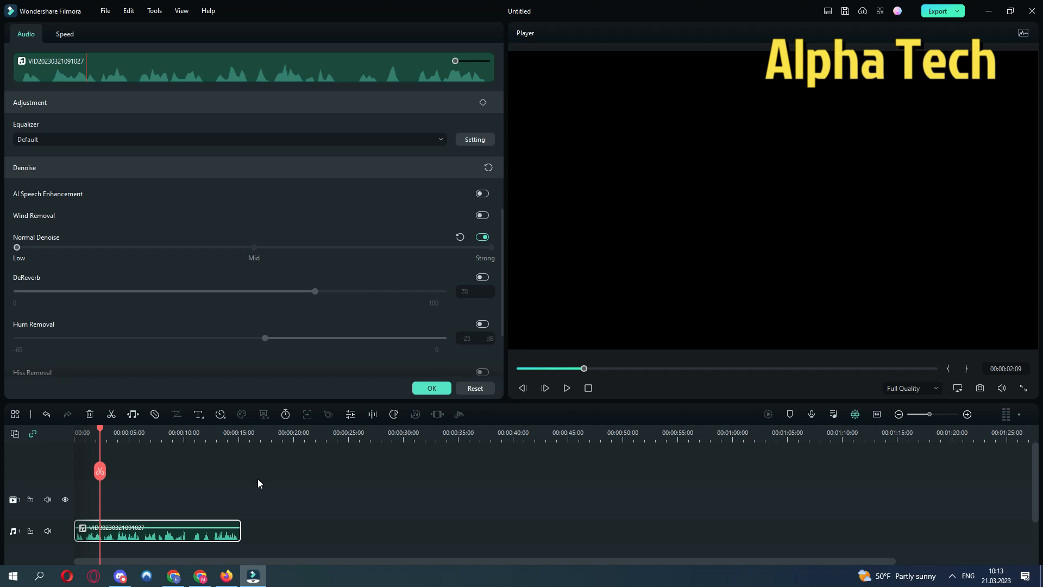
{"action": "mouse_move", "coordinate": [300, 495]}
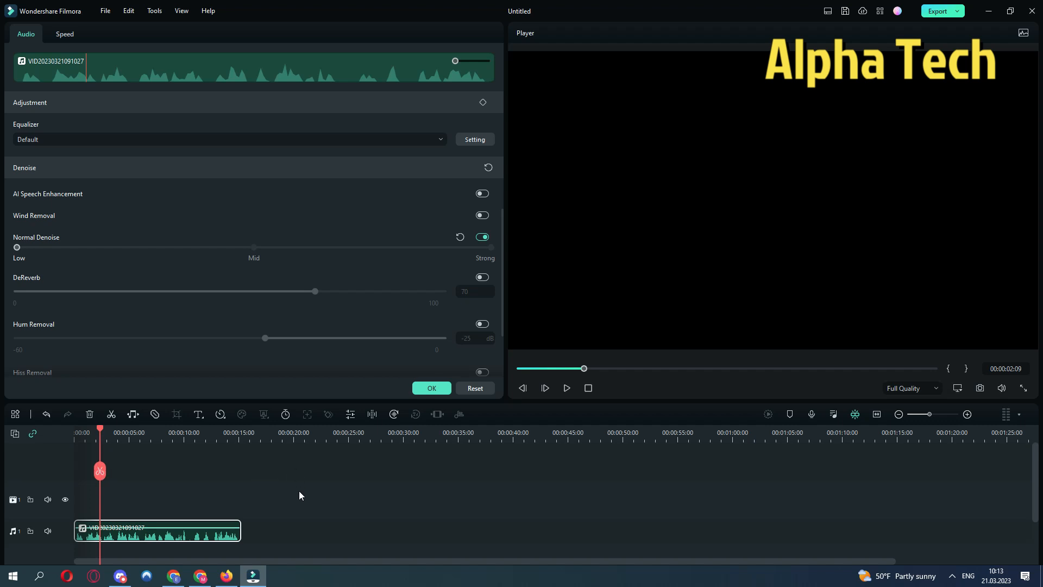